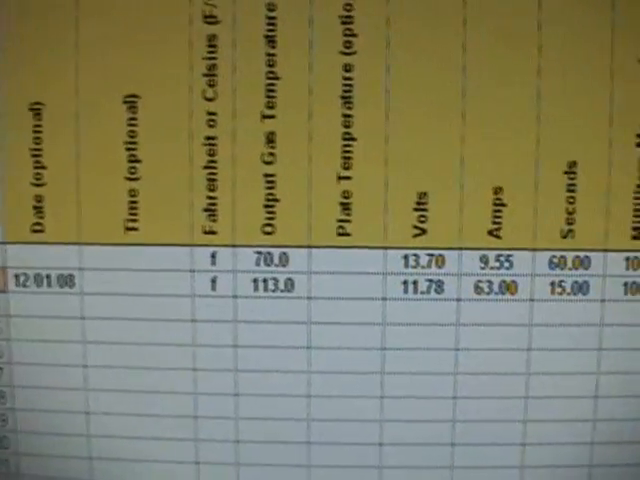
{"action": "scroll", "scroll_direction": "right", "scroll_amount": 3}
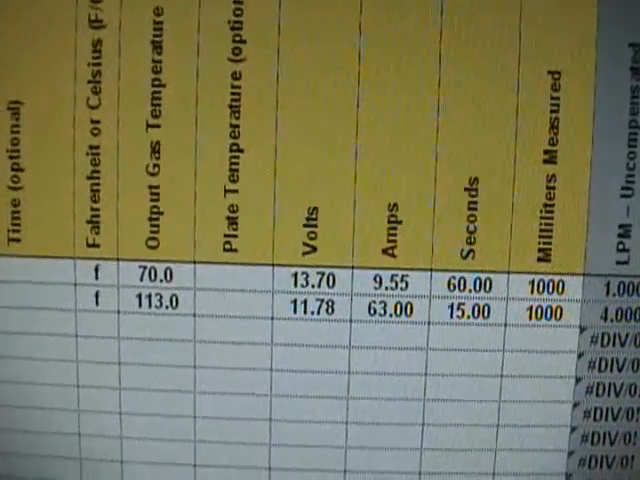
{"action": "scroll", "scroll_direction": "right", "scroll_amount": 3}
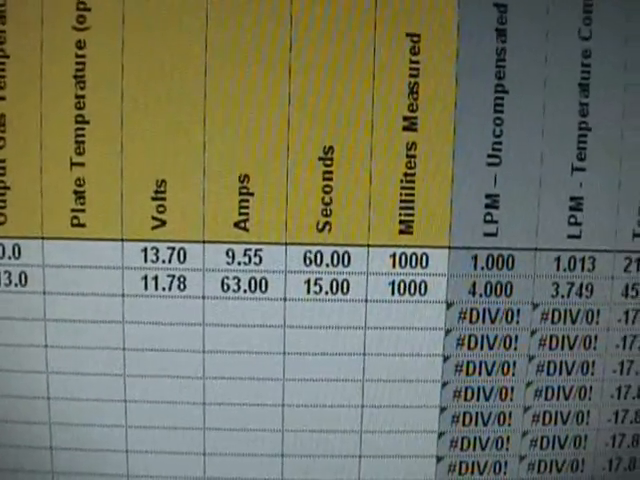
{"action": "scroll", "scroll_direction": "right", "scroll_amount": 3}
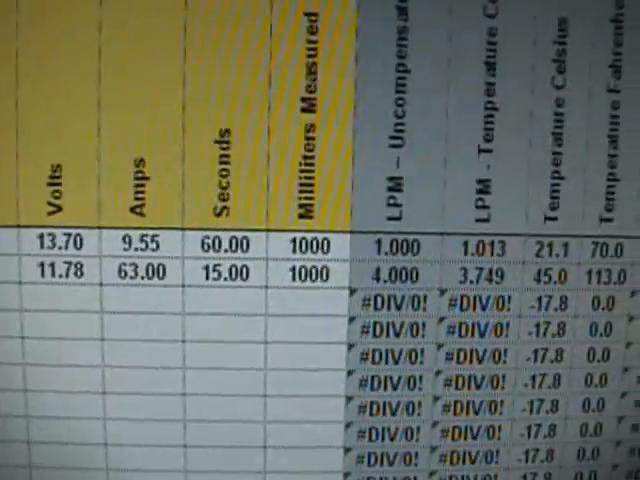
{"action": "scroll", "scroll_direction": "right", "scroll_amount": 3}
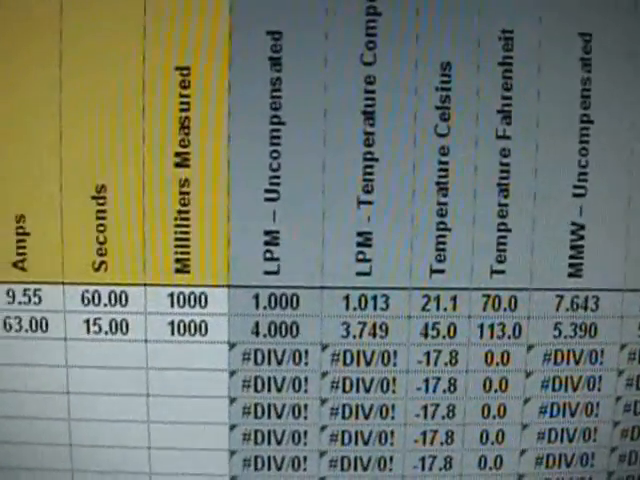
{"action": "scroll", "scroll_direction": "right", "scroll_amount": 3}
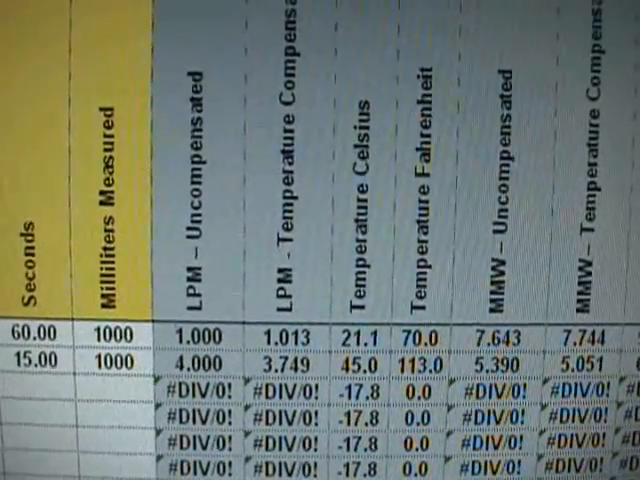
{"action": "scroll", "scroll_direction": "right", "scroll_amount": 3}
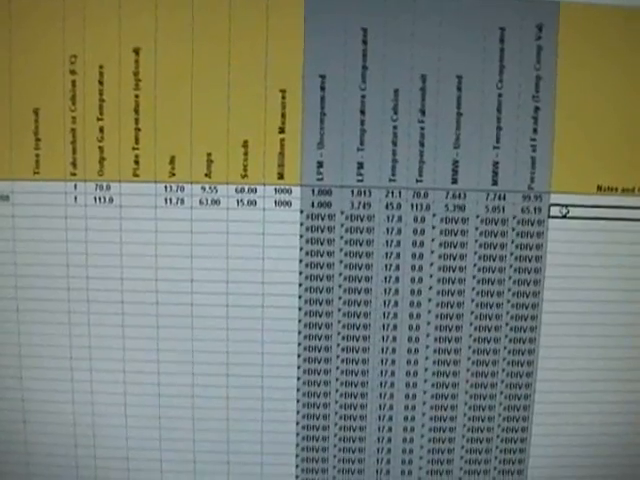
{"action": "scroll", "scroll_direction": "left", "scroll_amount": 3}
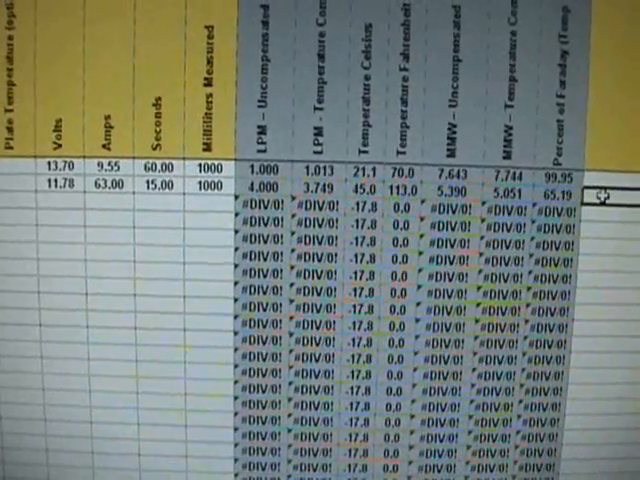
{"action": "scroll", "scroll_direction": "left", "scroll_amount": 3}
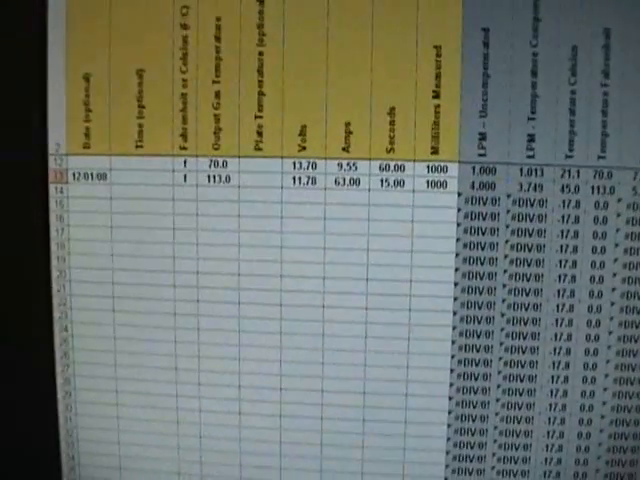